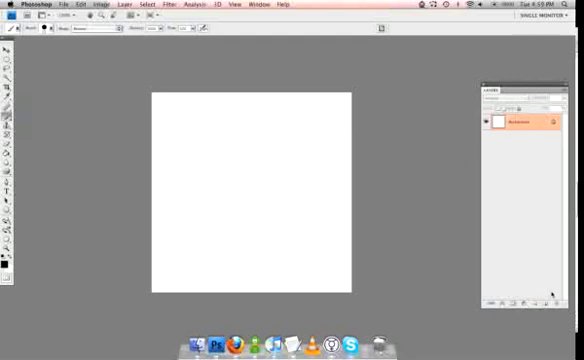
Step: Add a new layer above the white background for the lizard sketch
left_click(513, 305)
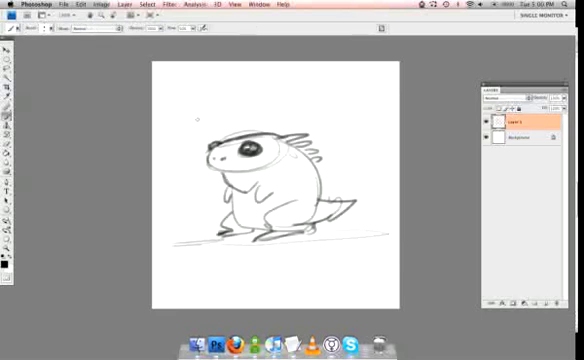
Step: Fill the background dark blue-grey, add a layer, and choose light green paint
left_click(520, 138)
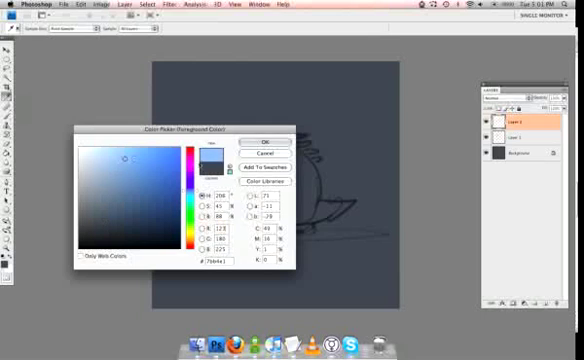
left_click(261, 139)
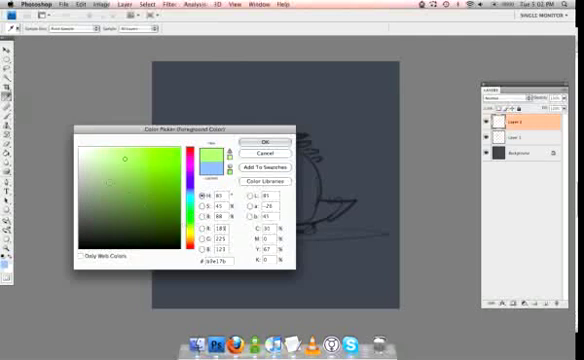
left_click(113, 195)
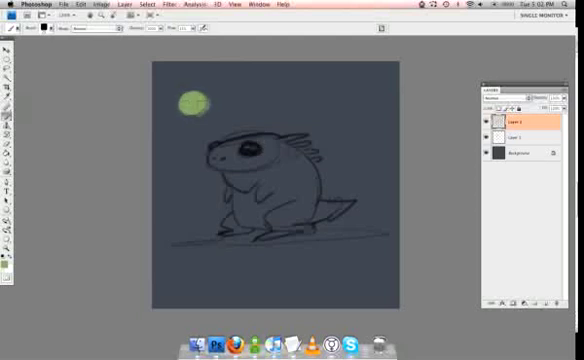
Step: Dab green test strokes at top-left, then block green over the lizard's body
left_click_drag(200, 100, 240, 100)
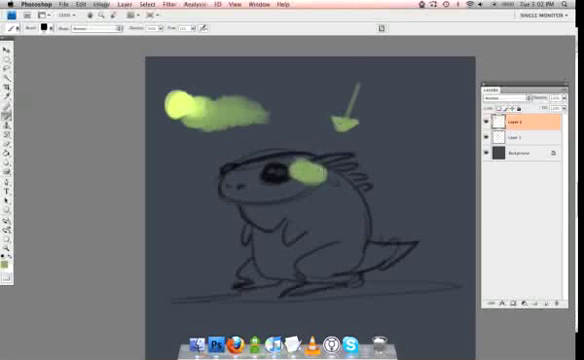
left_click_drag(305, 165, 345, 205)
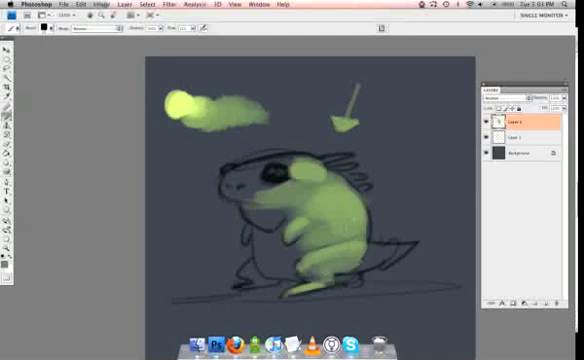
Step: Paint green onto the tail and dab darker shading across the belly
left_click_drag(370, 248, 405, 252)
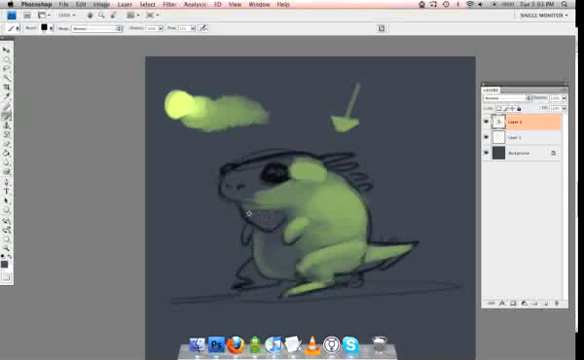
left_click(255, 210)
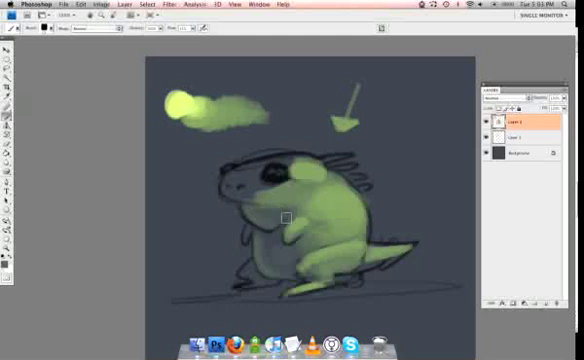
left_click(285, 218)
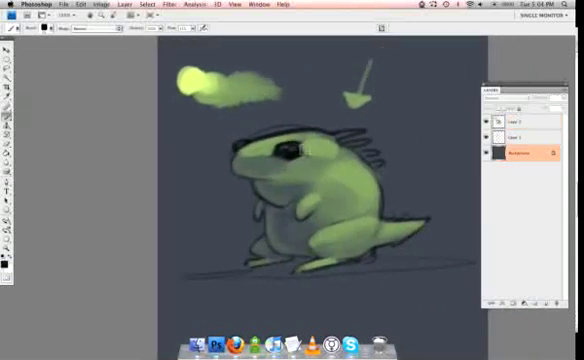
Step: On Layer 2, brush pale yellow-green highlights along the back and spines
left_click(520, 118)
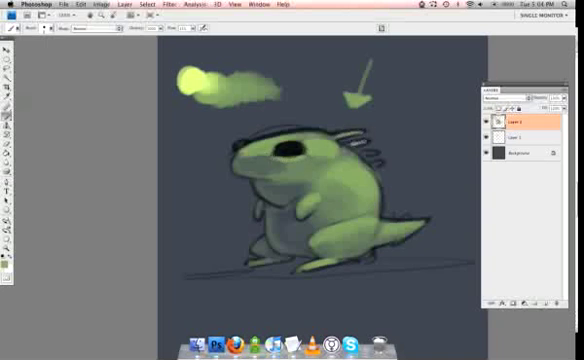
left_click_drag(345, 145, 375, 155)
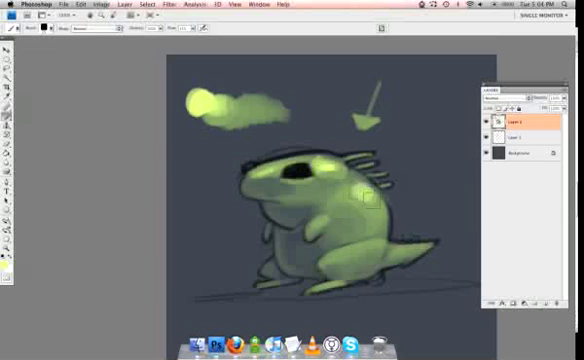
left_click(360, 200)
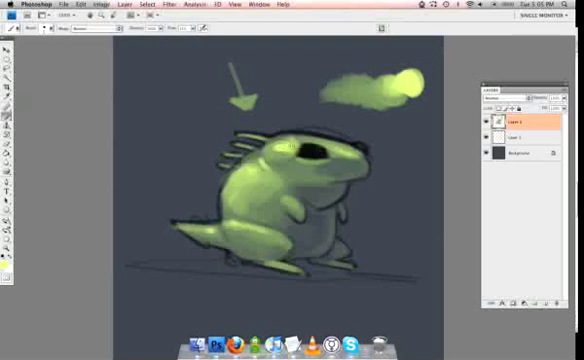
Step: Paint a glossy highlight into the eye and mirror the painting horizontally
left_click(280, 150)
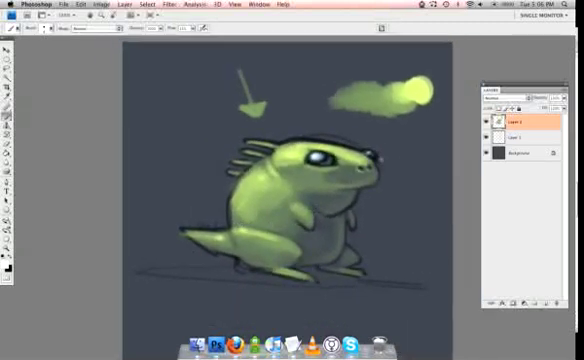
left_click(94, 5)
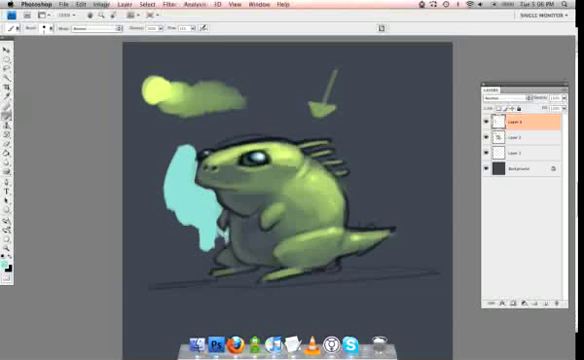
Step: Extend the teal patch into a broad area left of the lizard
left_click(205, 240)
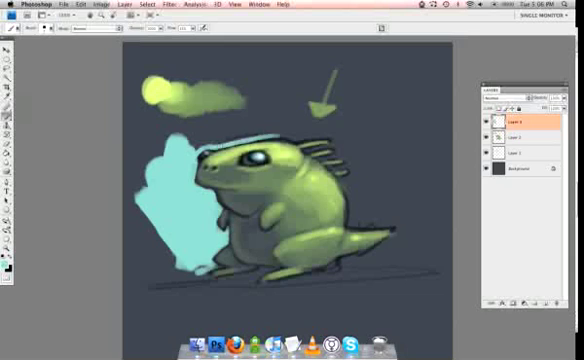
left_click_drag(195, 145, 310, 130)
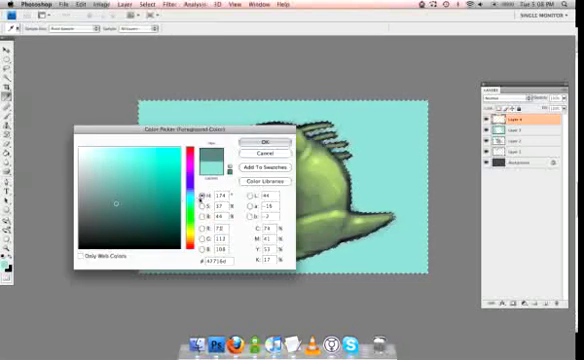
Step: Choose a teal colour to fill the background around the lizard
left_click(256, 140)
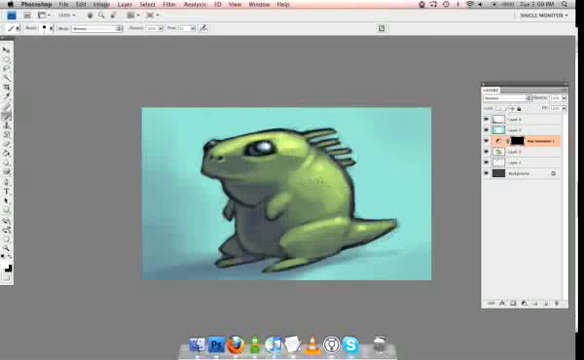
Step: Shift the masked Hue/Saturation layer to tint the lizard's head pink
left_click(322, 180)
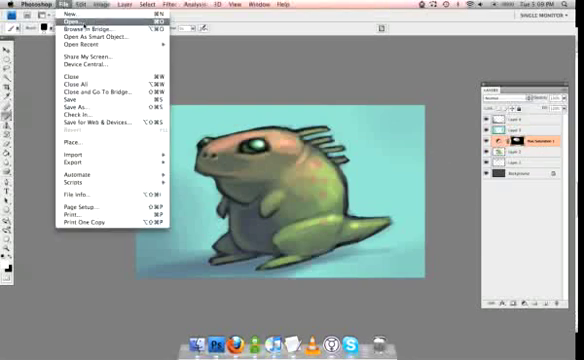
Step: Open a plaster paper texture image from the textures folder
left_click(72, 18)
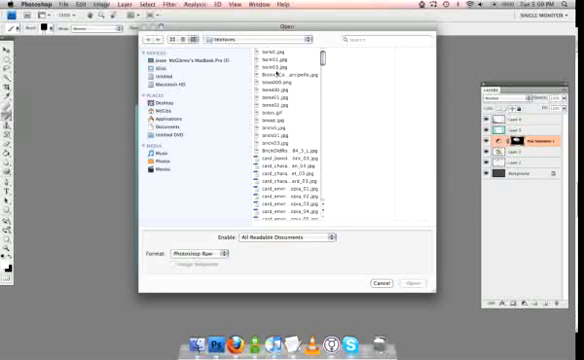
left_click(280, 130)
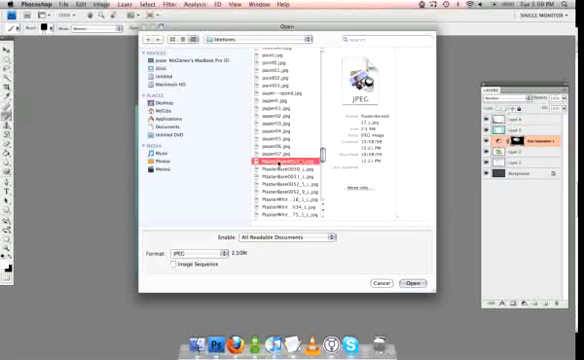
left_click(275, 188)
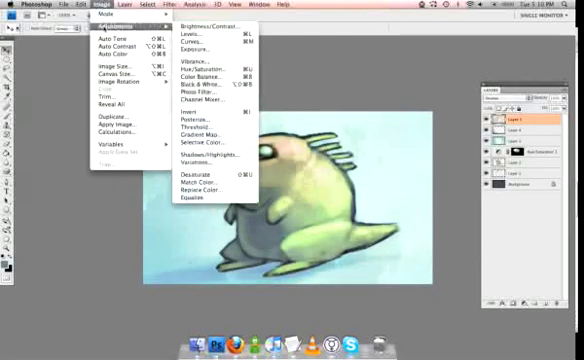
Step: Soften the paper texture over the teal backdrop and lizard, and flatten all layers into one image
left_click(204, 27)
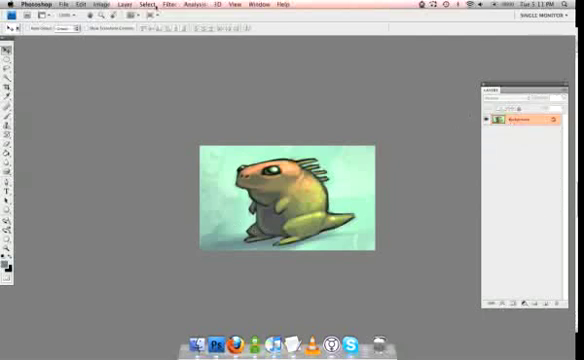
left_click(168, 5)
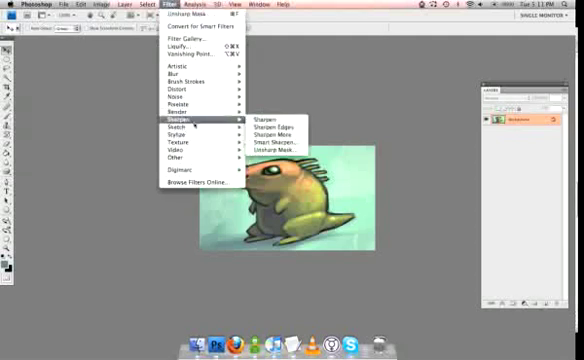